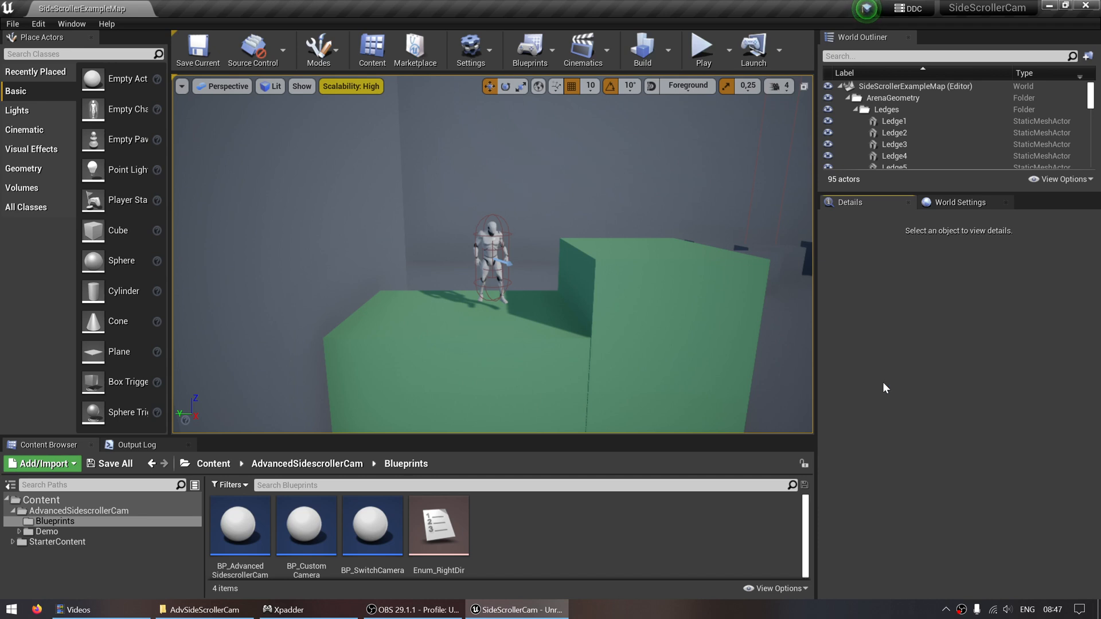
mouse_move(240, 525)
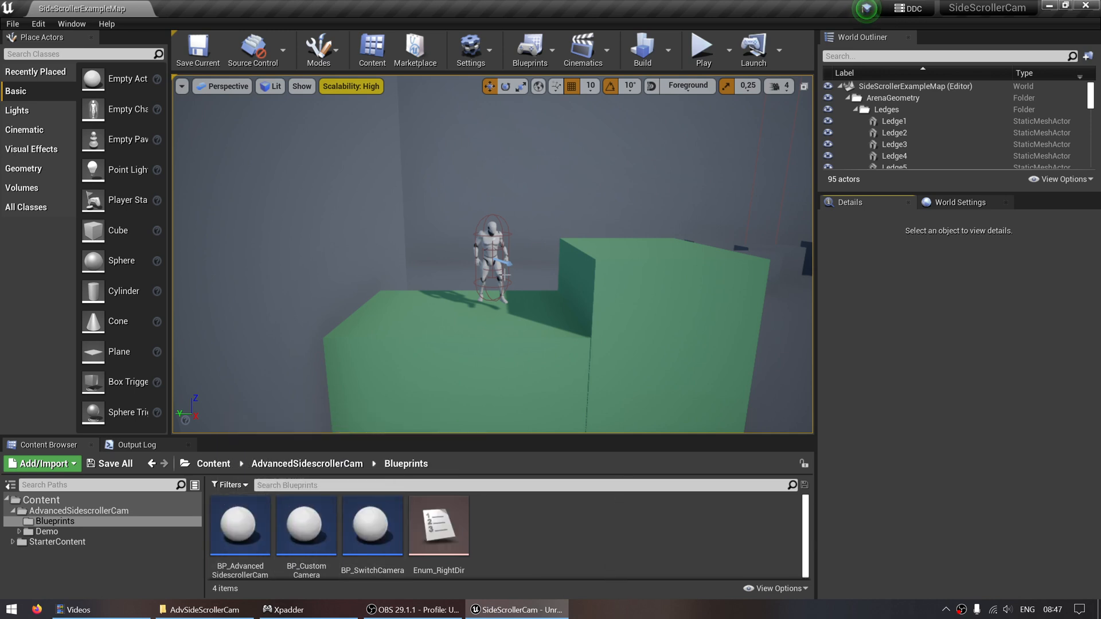
mouse_move(911, 388)
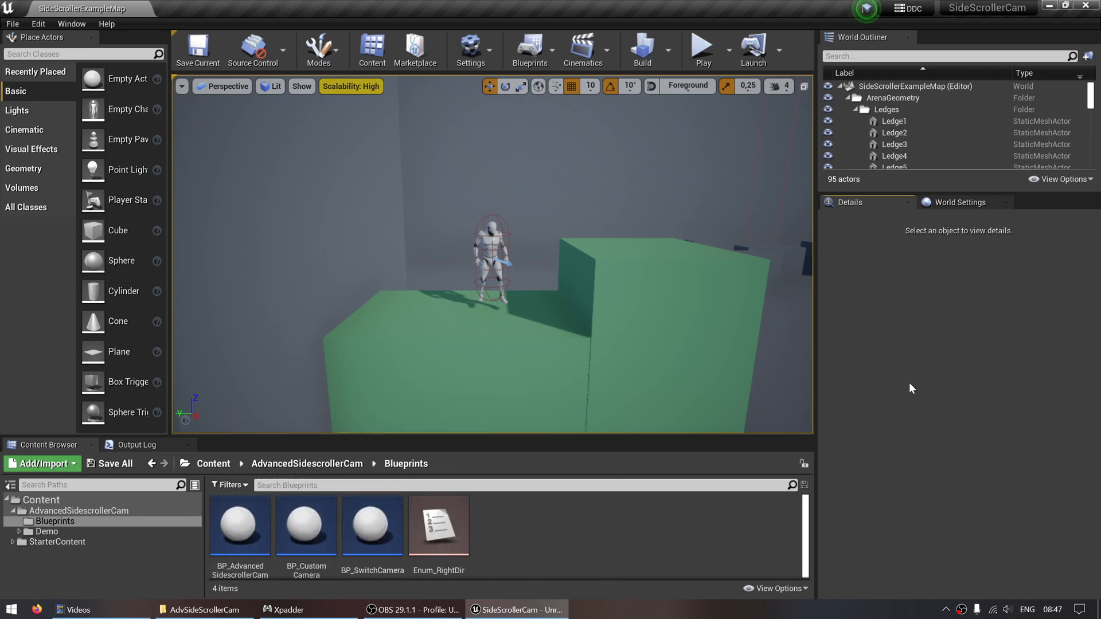
mouse_move(908, 388)
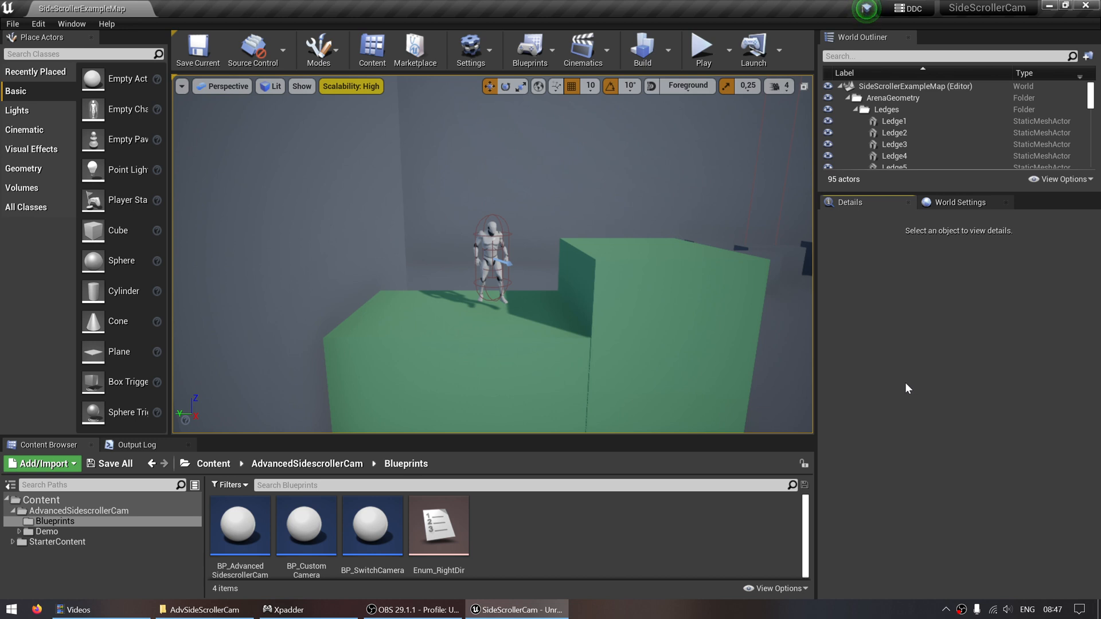
mouse_move(939, 386)
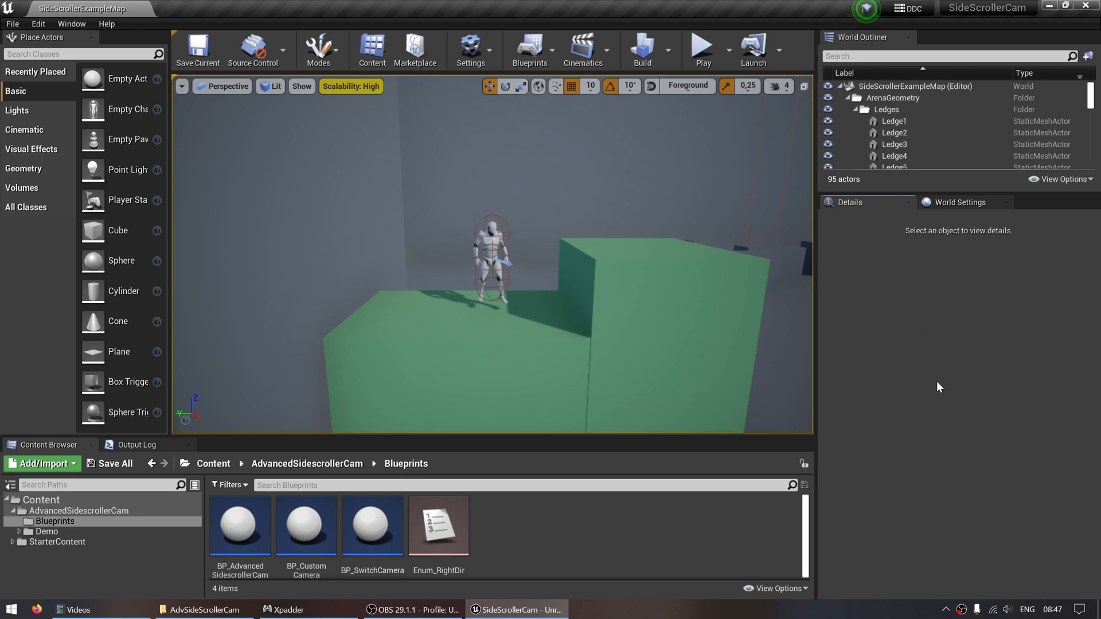
mouse_move(1004, 423)
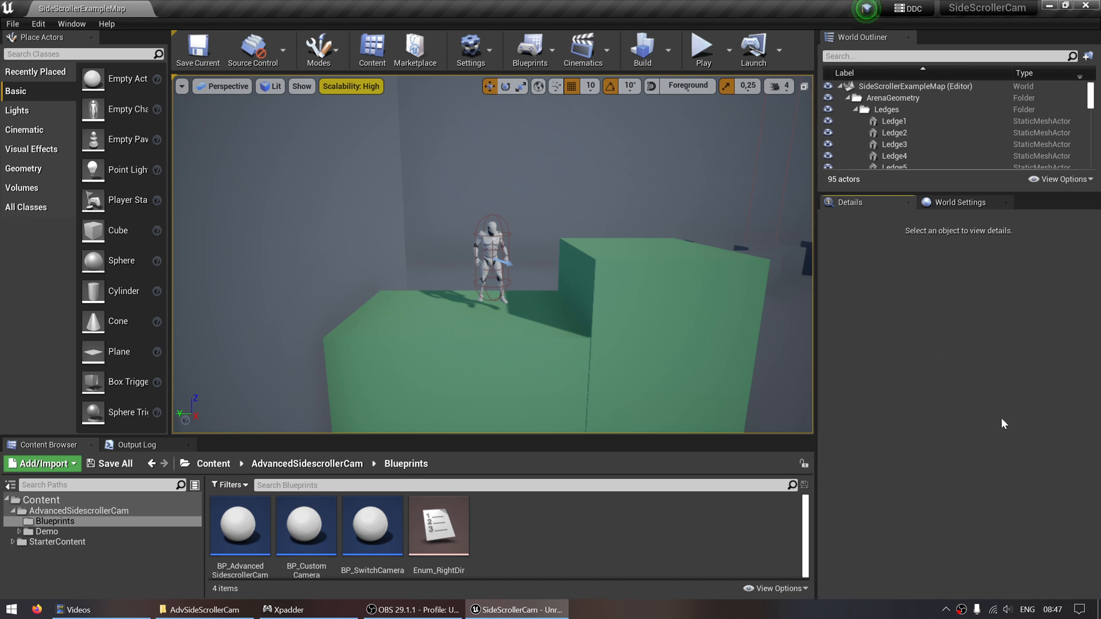
mouse_move(955, 378)
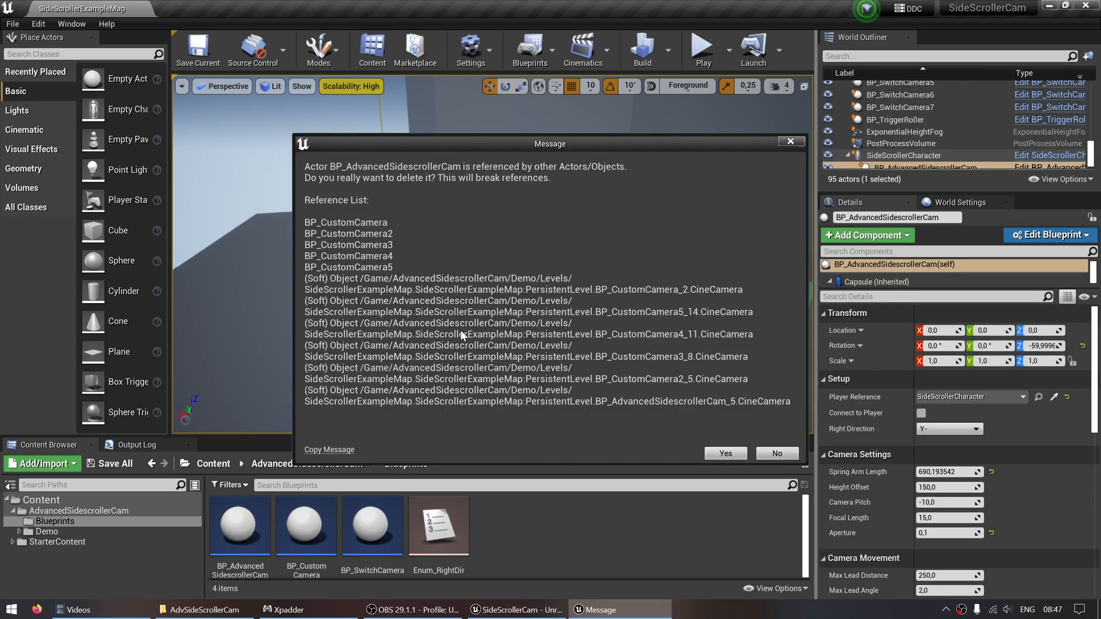
mouse_move(679, 301)
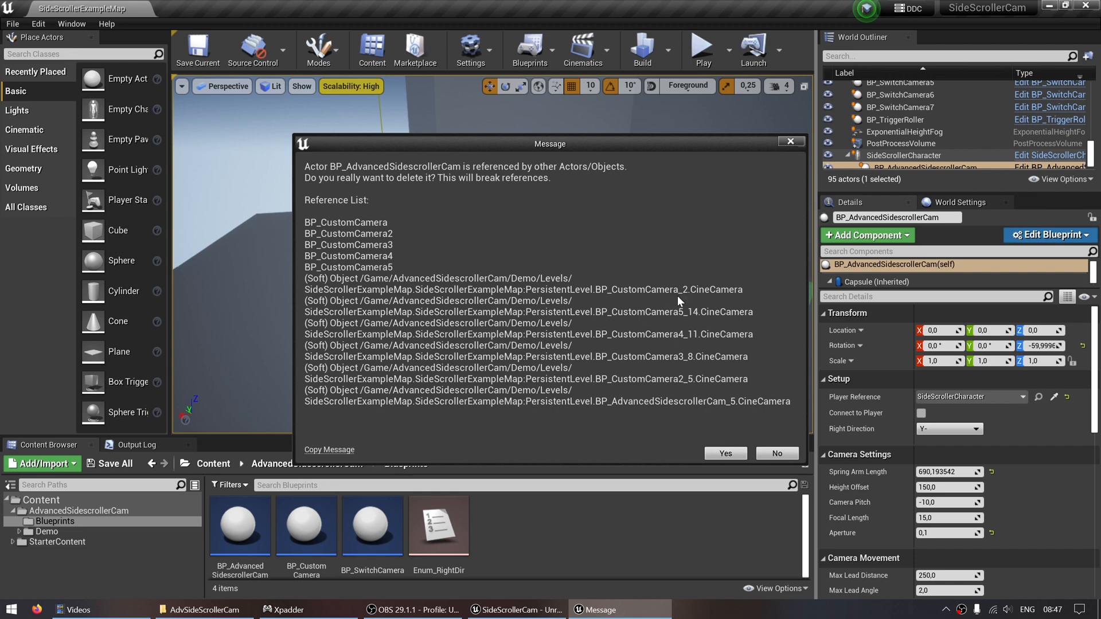
Confirm deleting the camera actor despite references, then select the SideScrollerCharacter in the level.
click(725, 453)
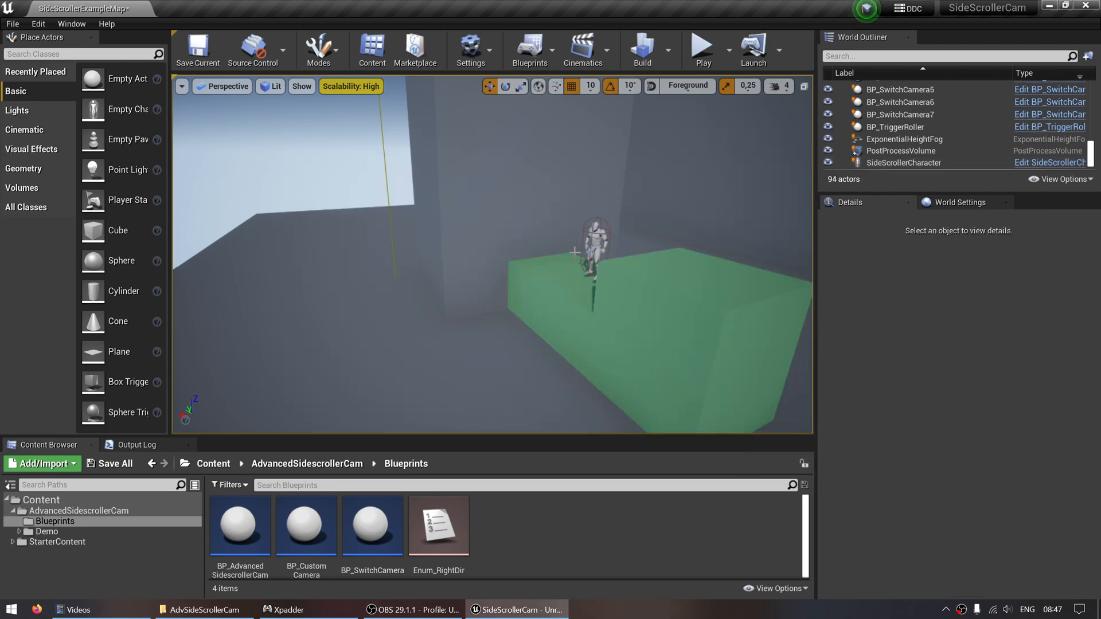
click(594, 246)
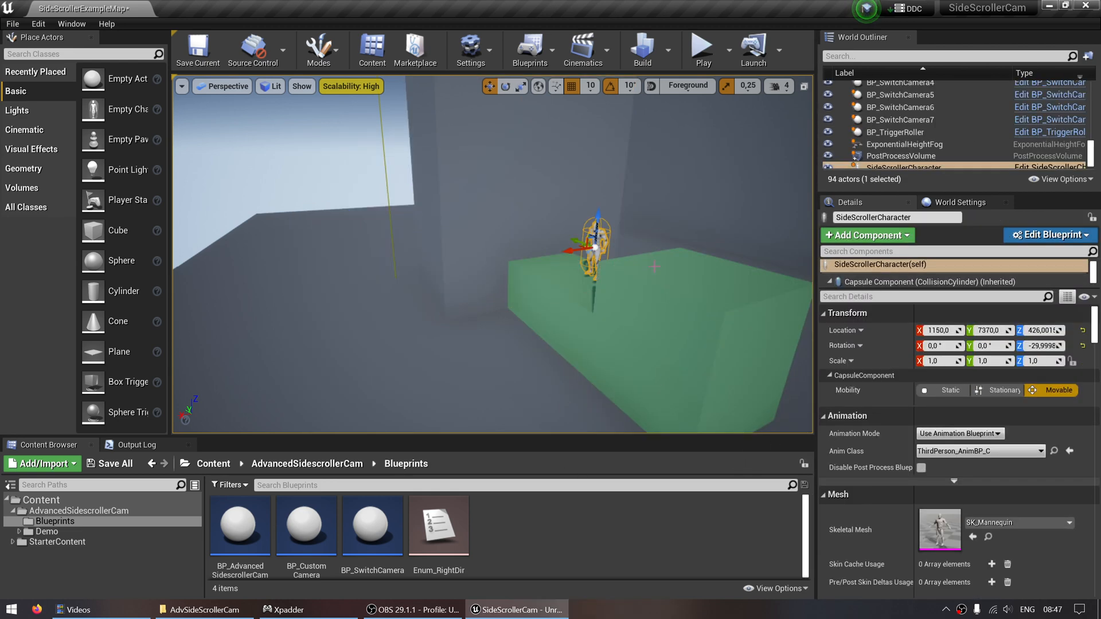
scroll(down, 3)
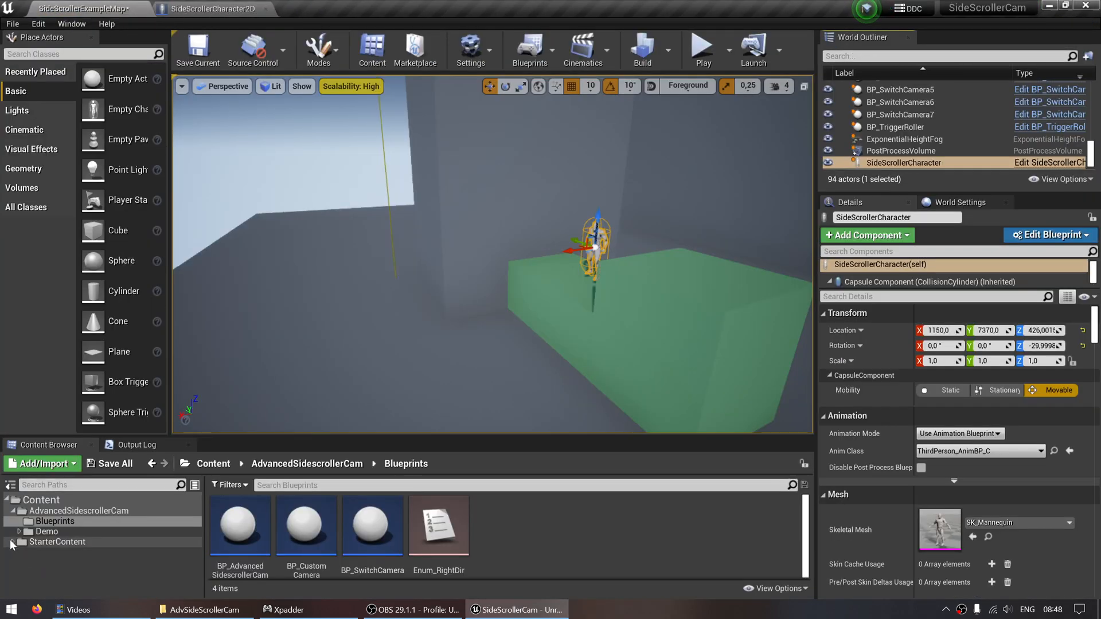
Expand the StarterContent folder to show its Architecture, Audio, Blueprints, HDRI and Maps subfolders.
click(9, 541)
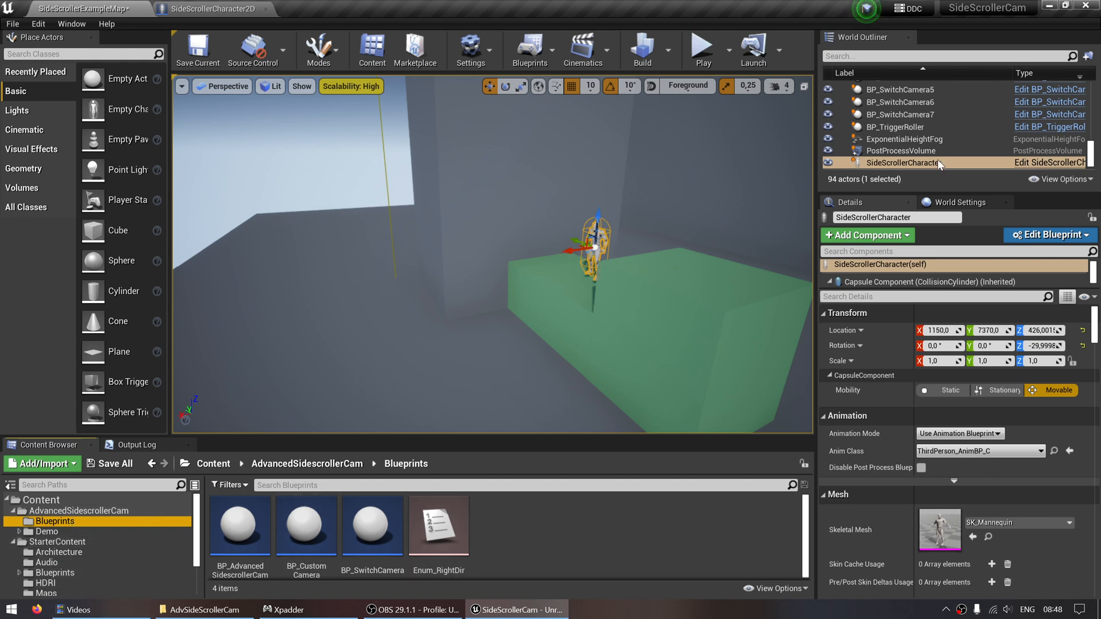
mouse_move(1046, 163)
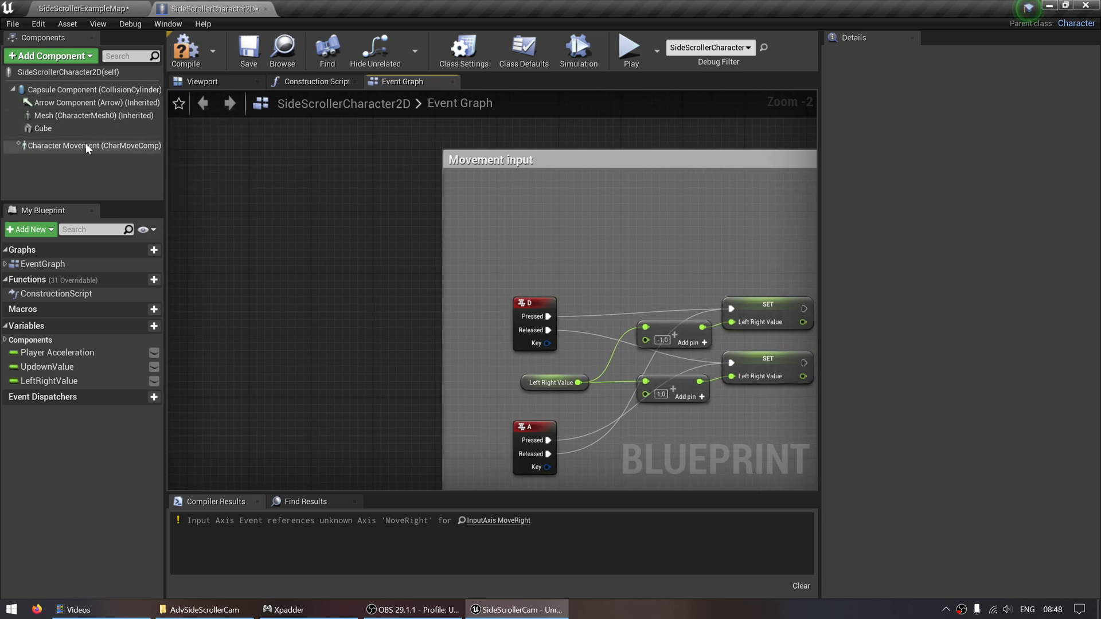
Add a Child Actor component under Capsule Component and name it Camera.
click(92, 89)
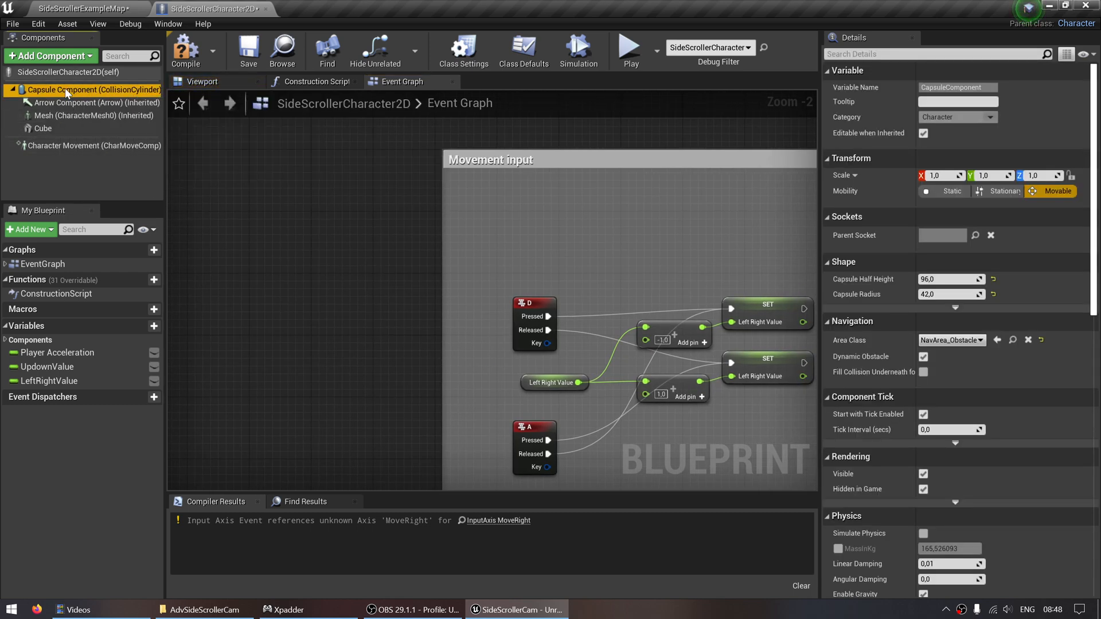
mouse_move(50, 57)
text(Ca)
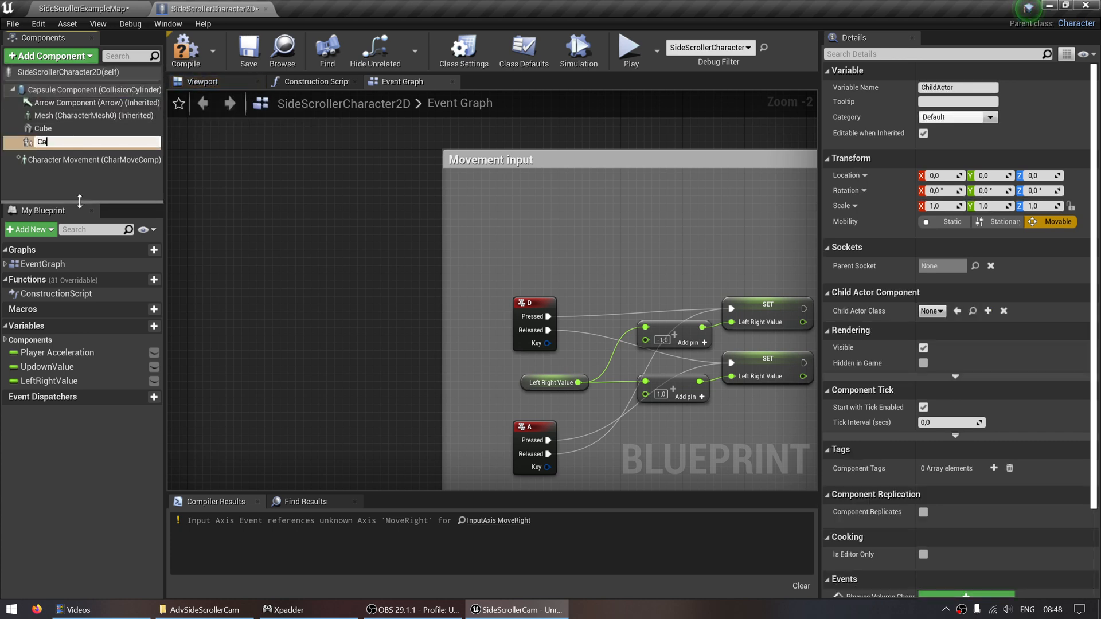
text(mera)
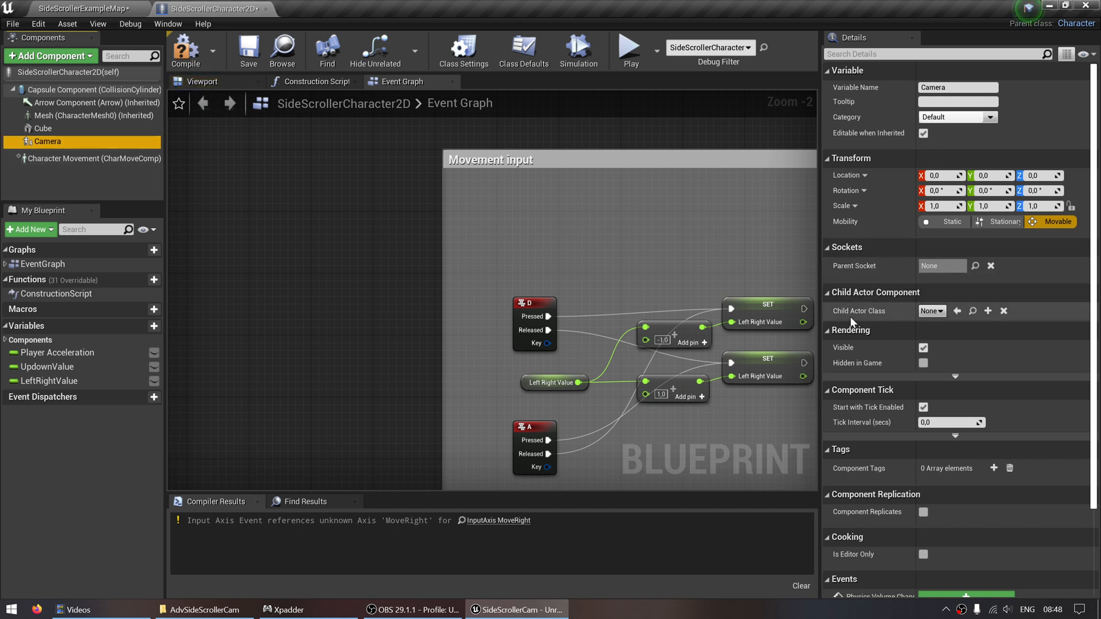
Set Camera's Child Actor Class to BP_AdvancedSidescrollerCam, right direction Y-, and reveal movement settings.
click(930, 310)
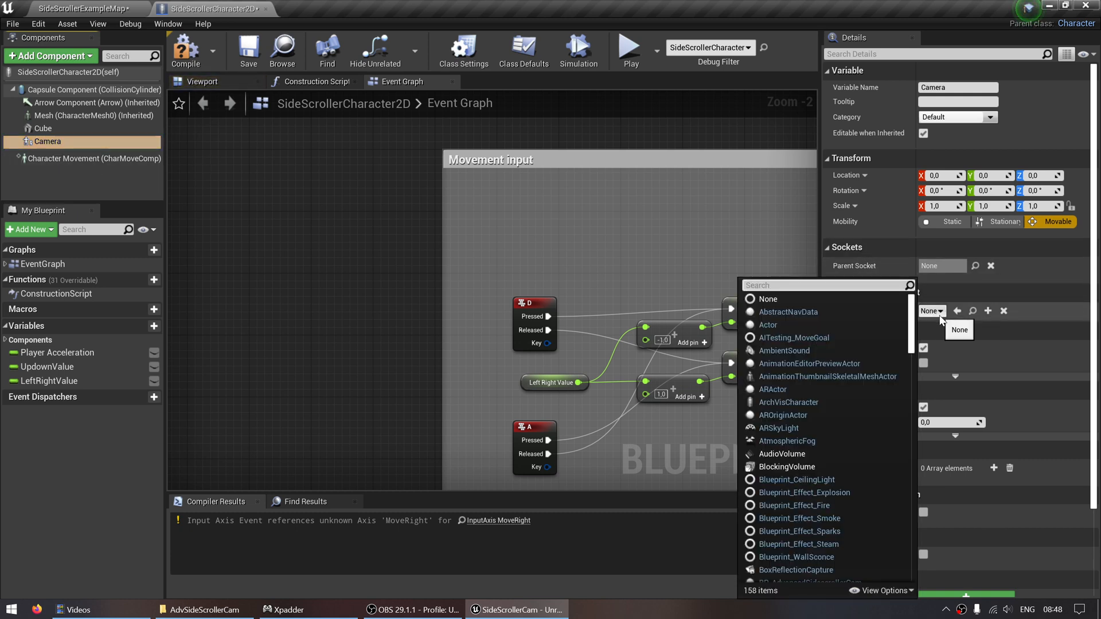
text(advan)
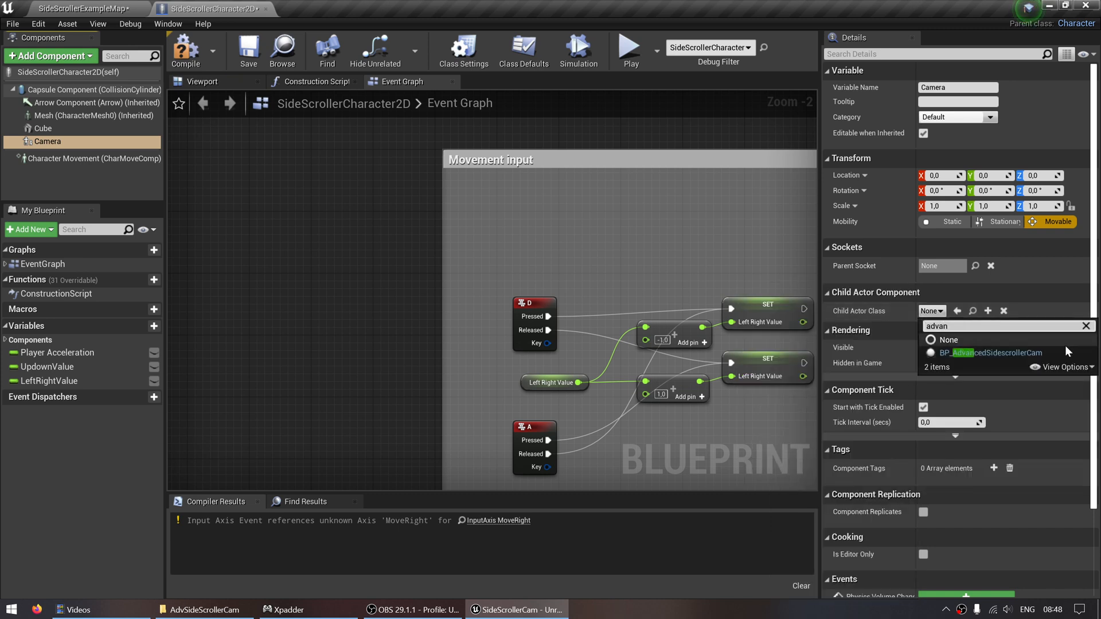
mouse_move(991, 353)
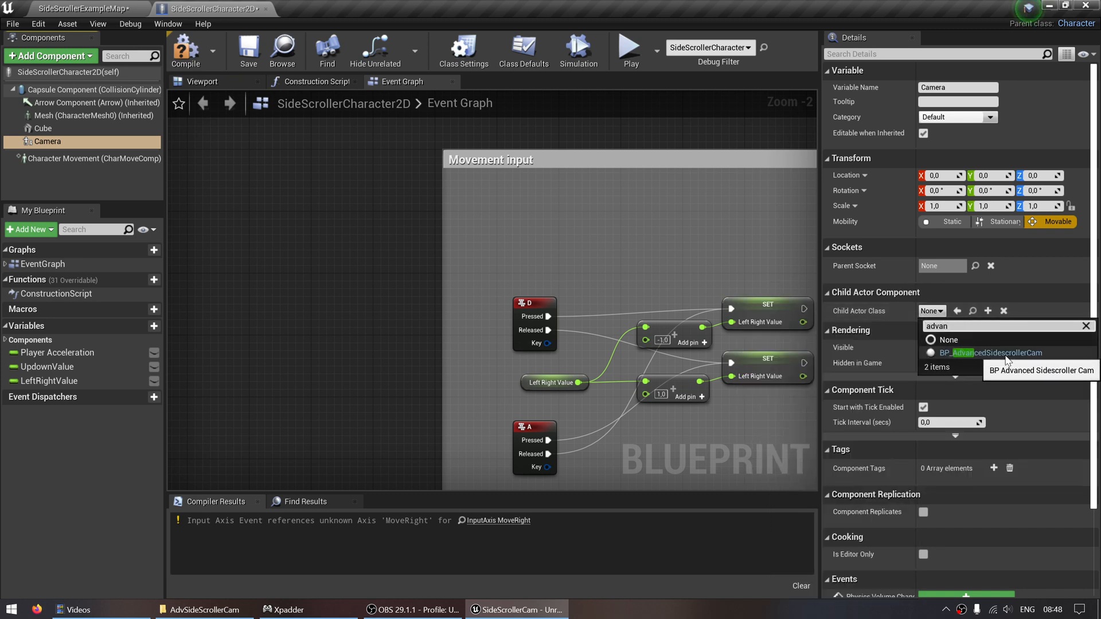
click(992, 354)
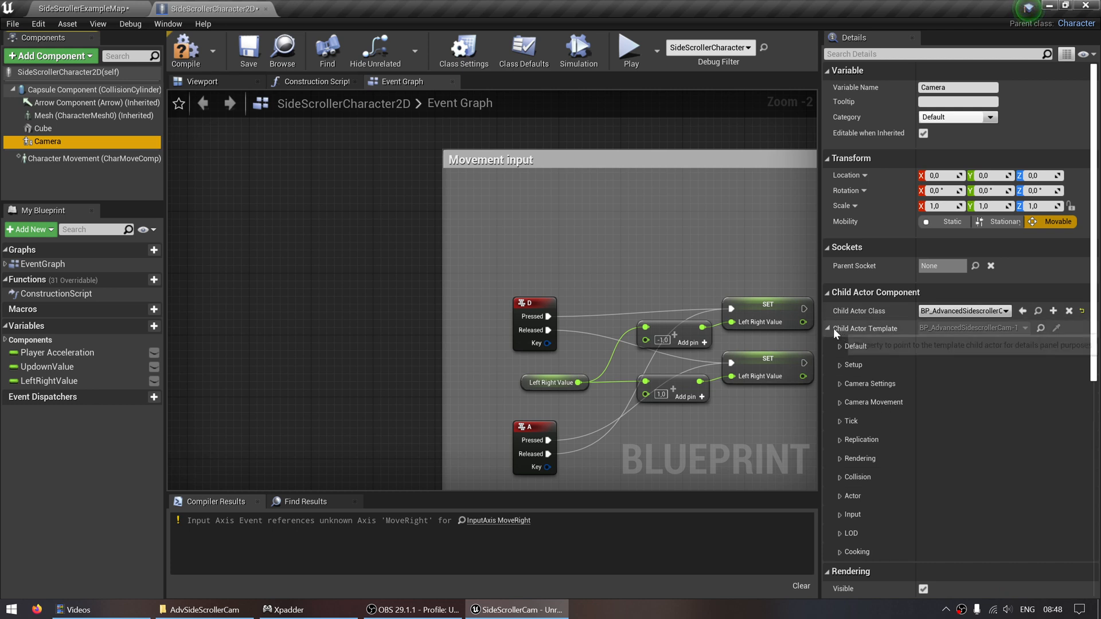
click(828, 328)
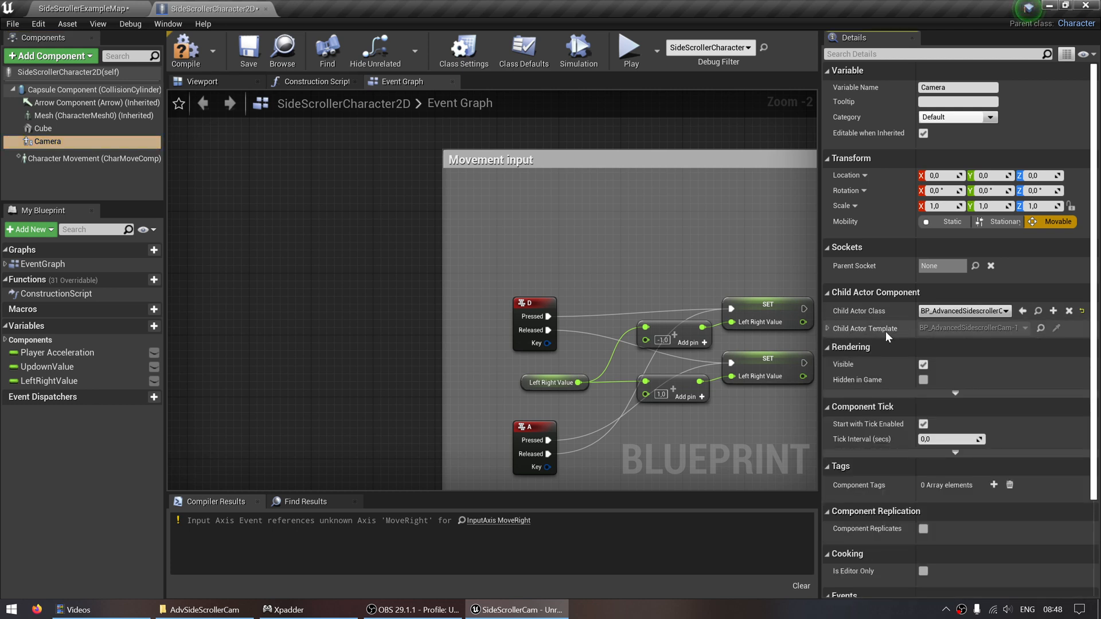
click(830, 328)
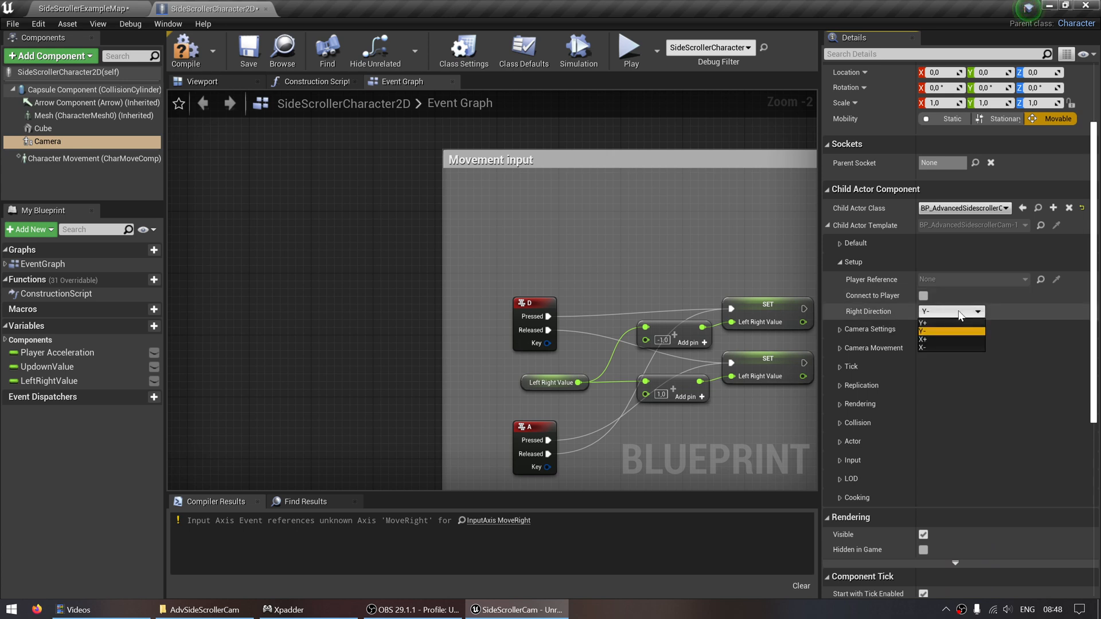
click(951, 328)
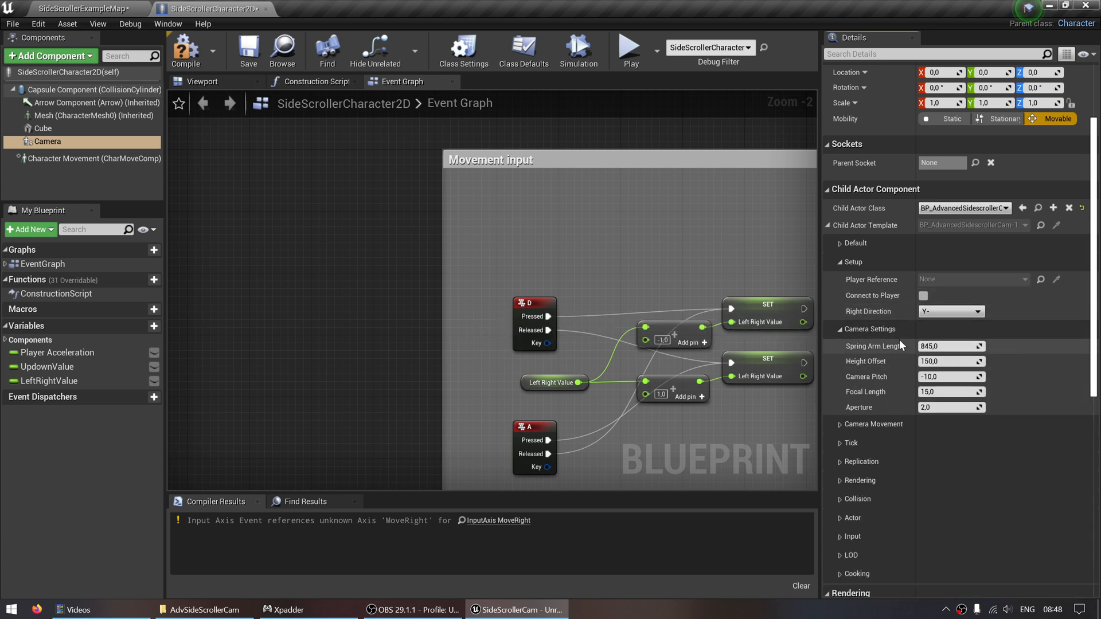
click(873, 425)
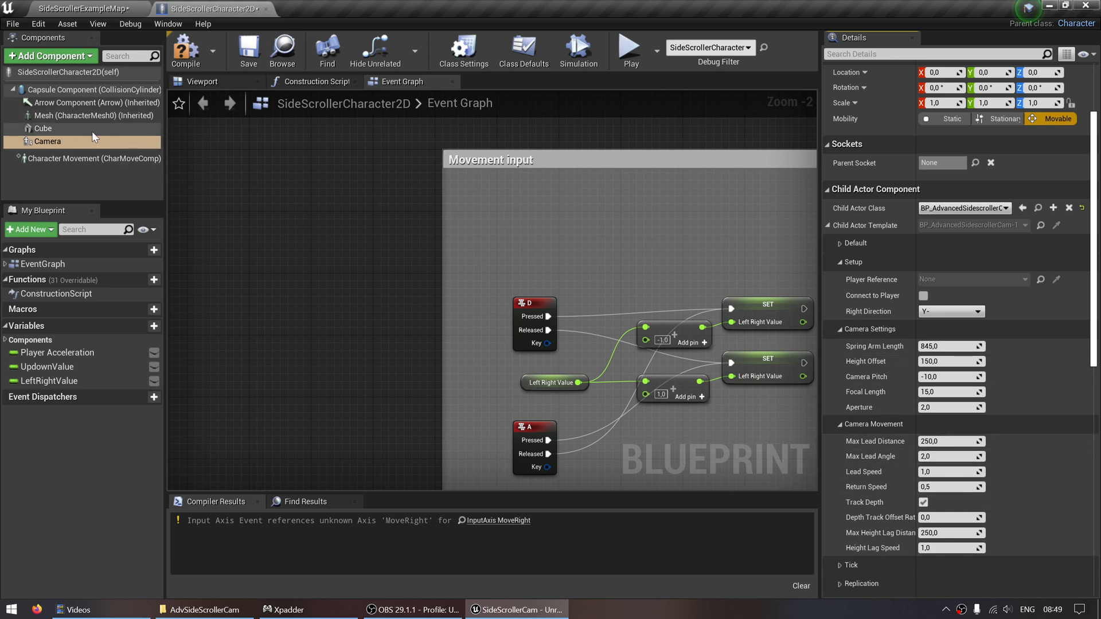
mouse_move(357, 181)
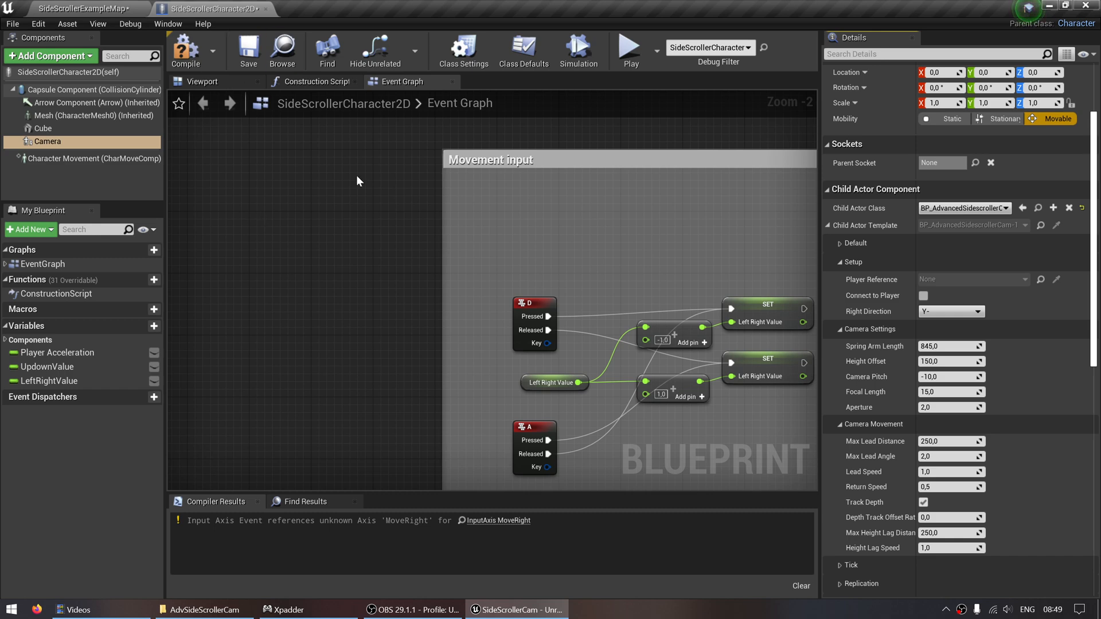
Compile SideScrollerCharacter2D, close its editor, and open the BP_AdvancedSidescrollerCam event graph.
click(186, 50)
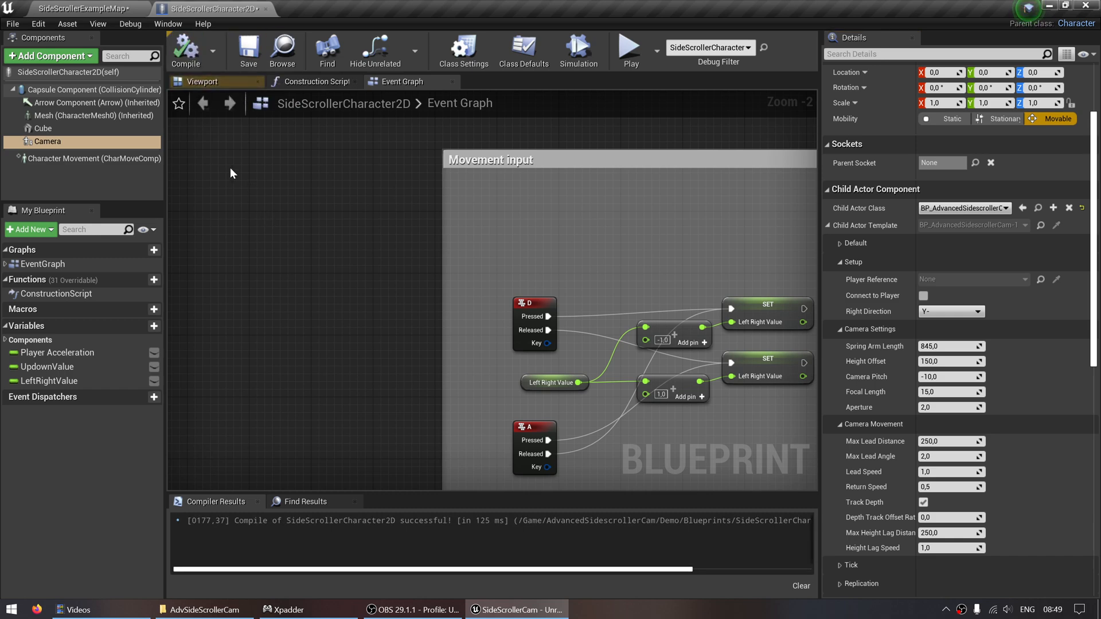
mouse_move(267, 13)
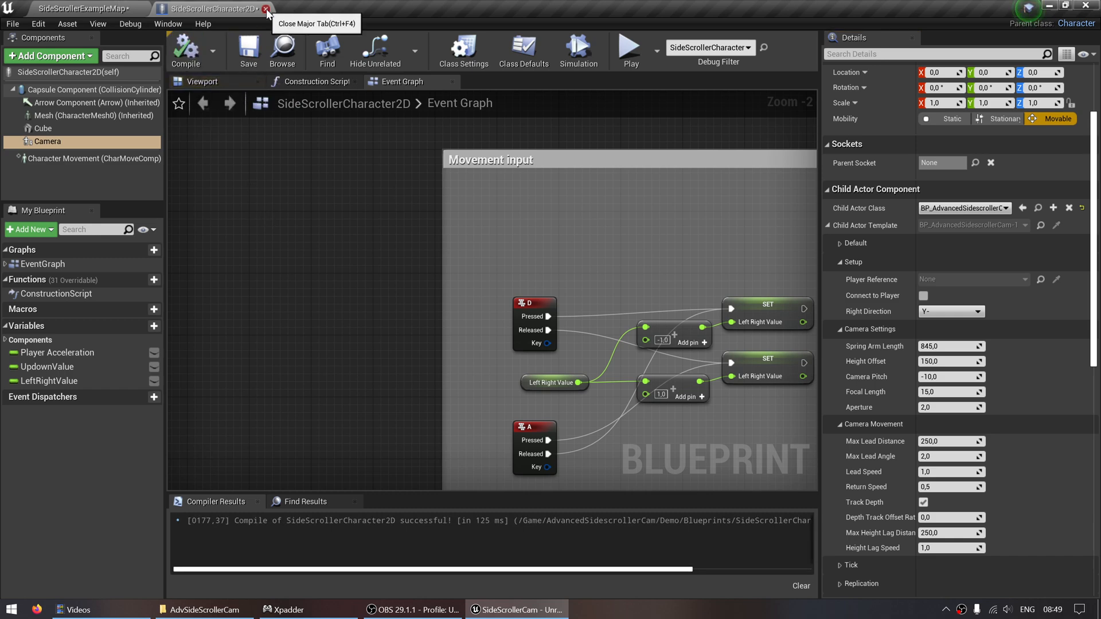
click(267, 9)
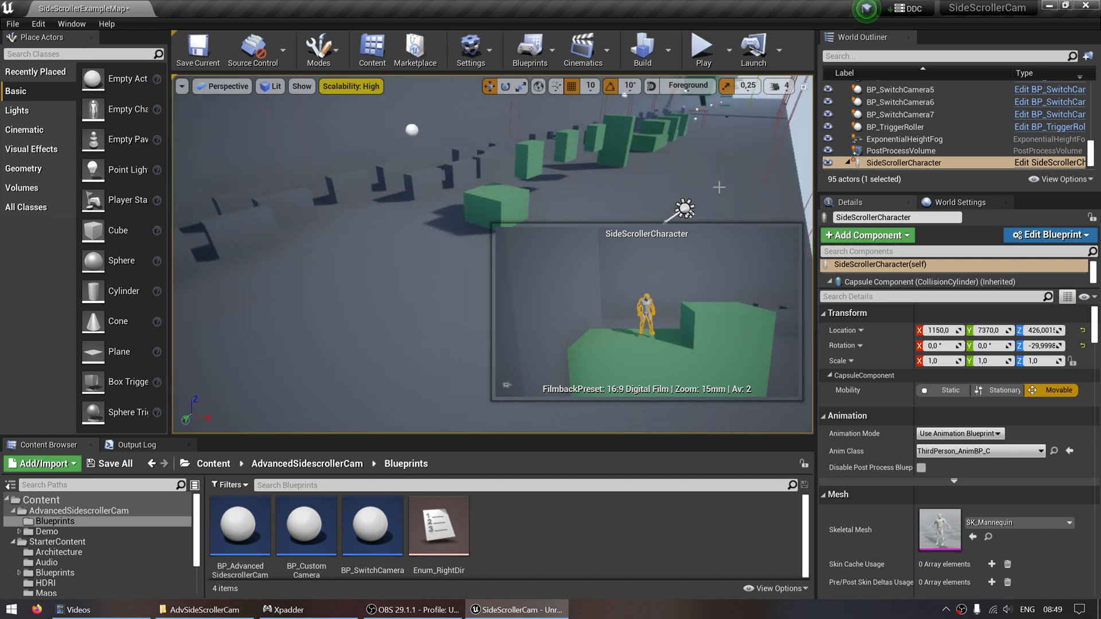
mouse_move(757, 125)
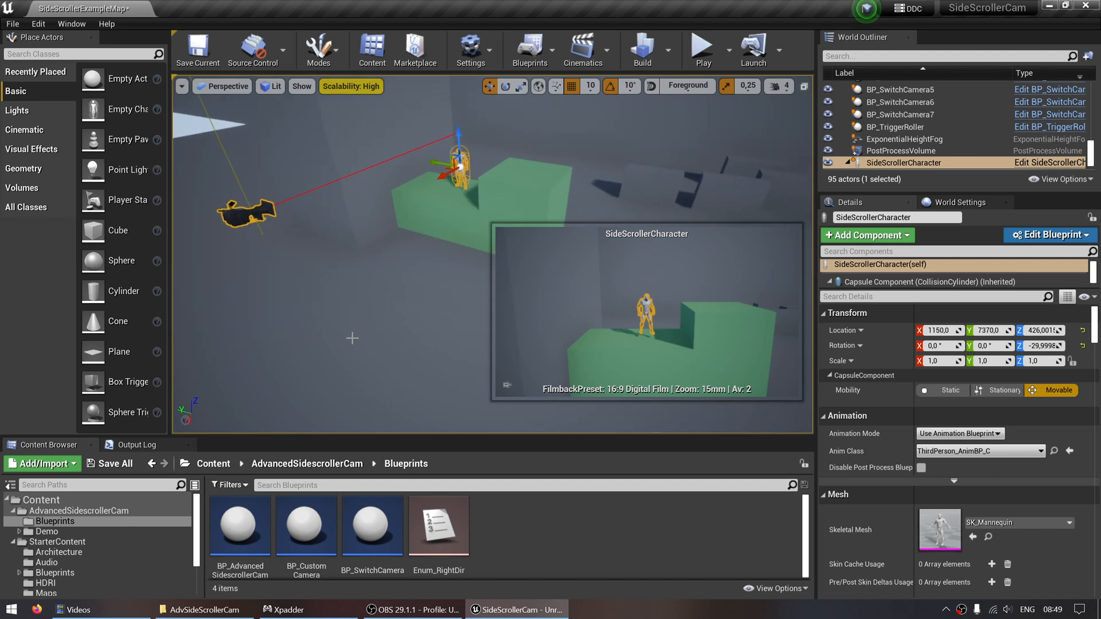
click(240, 526)
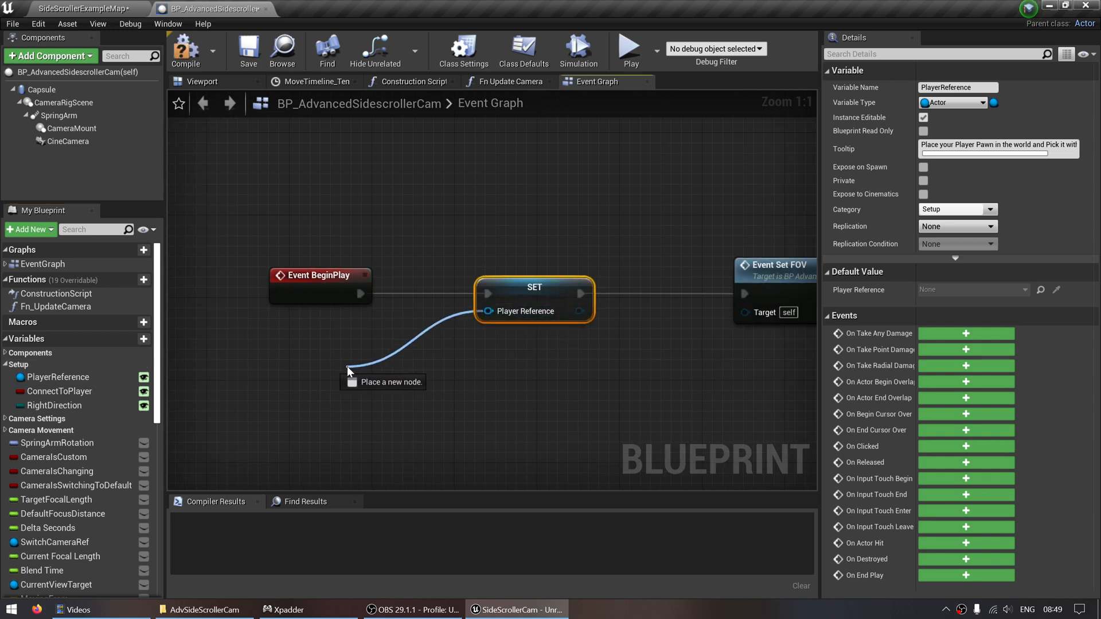
Feed Get Parent Actor into Player Reference, compile the camera blueprint, and close it.
click(350, 372)
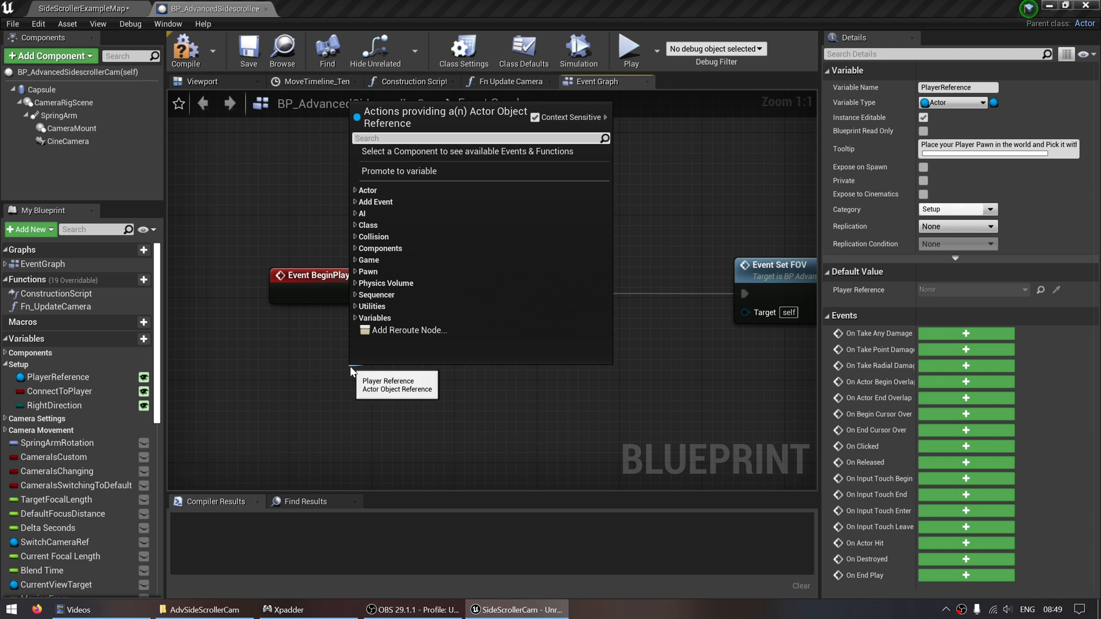
text(get)
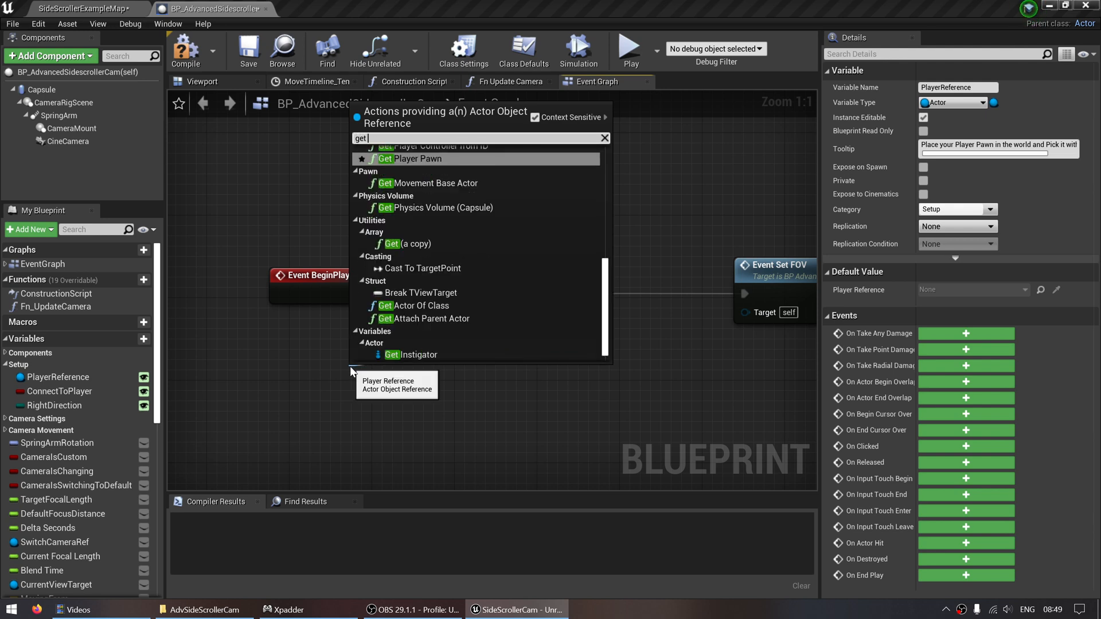
text(parent)
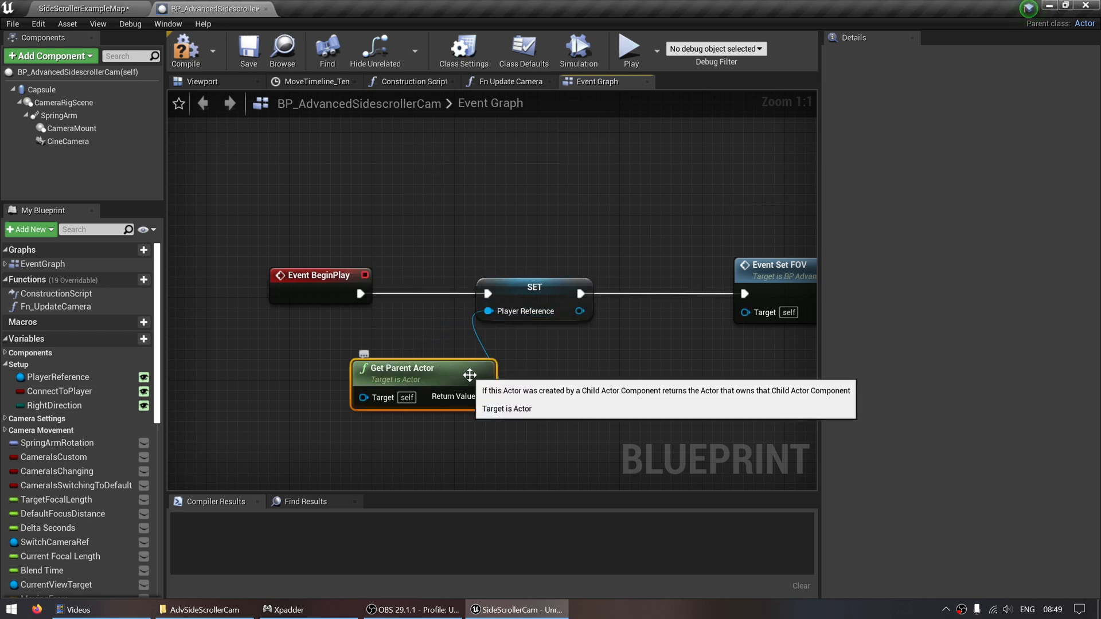
click(185, 50)
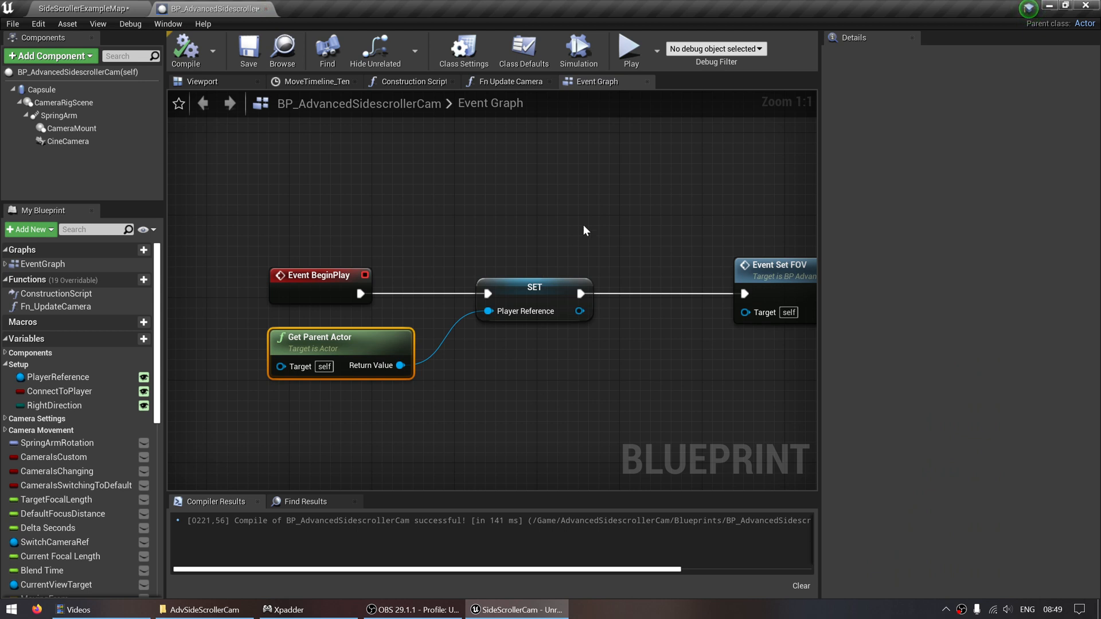
mouse_move(305, 281)
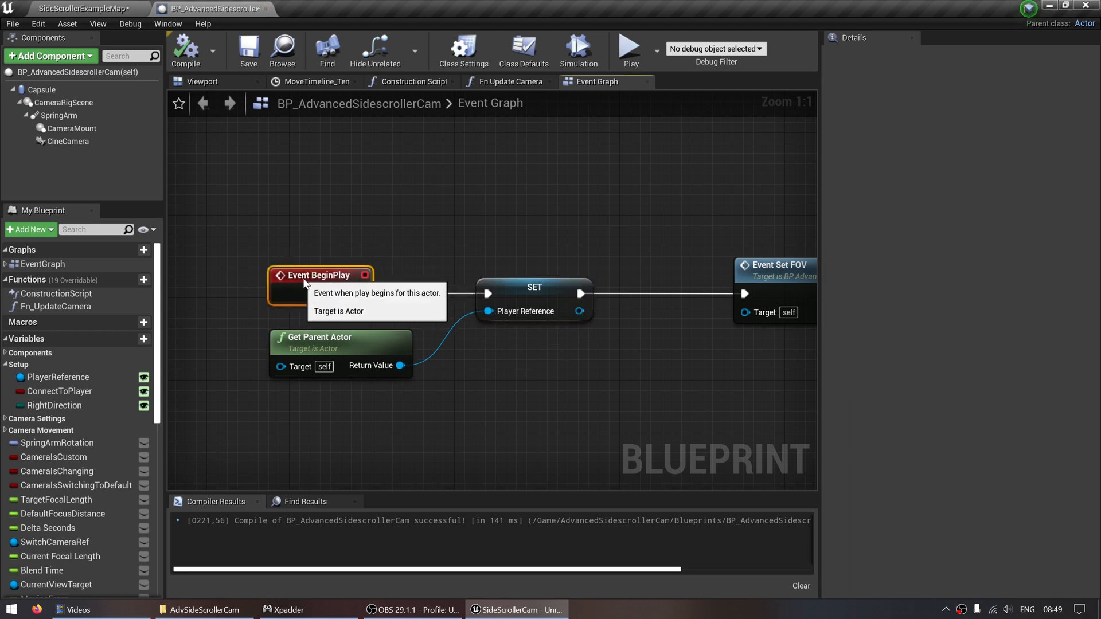
mouse_move(185, 50)
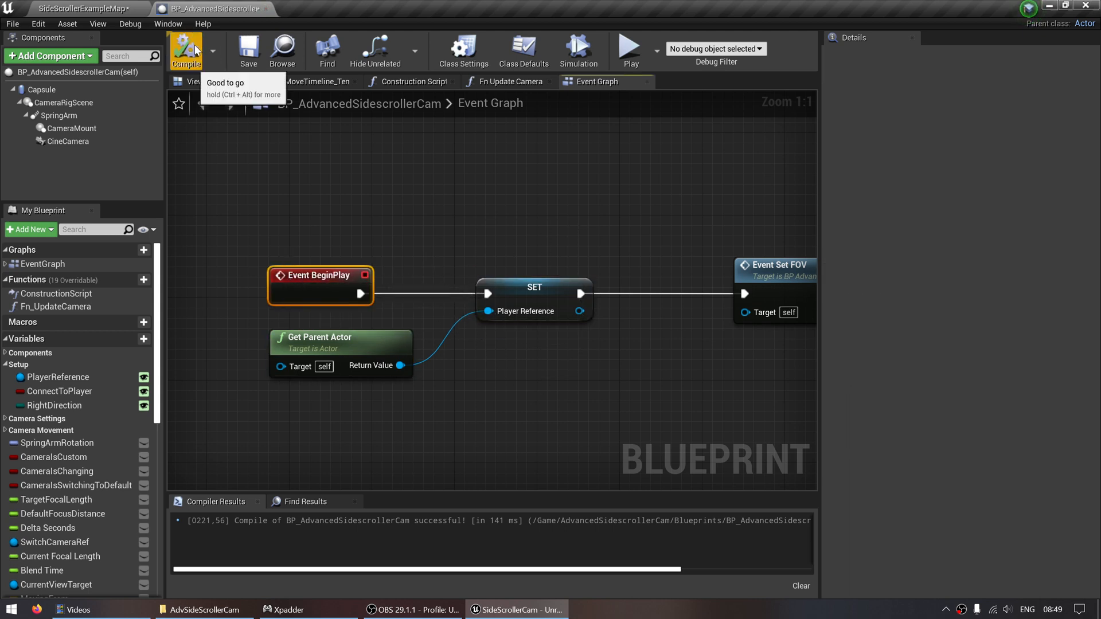
click(81, 8)
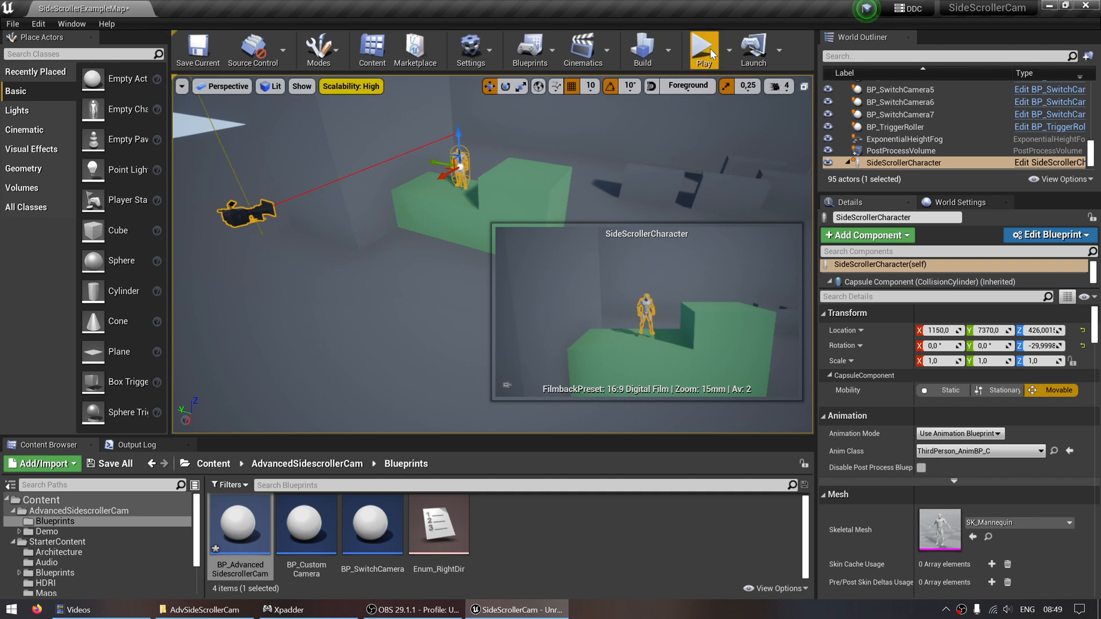
click(703, 49)
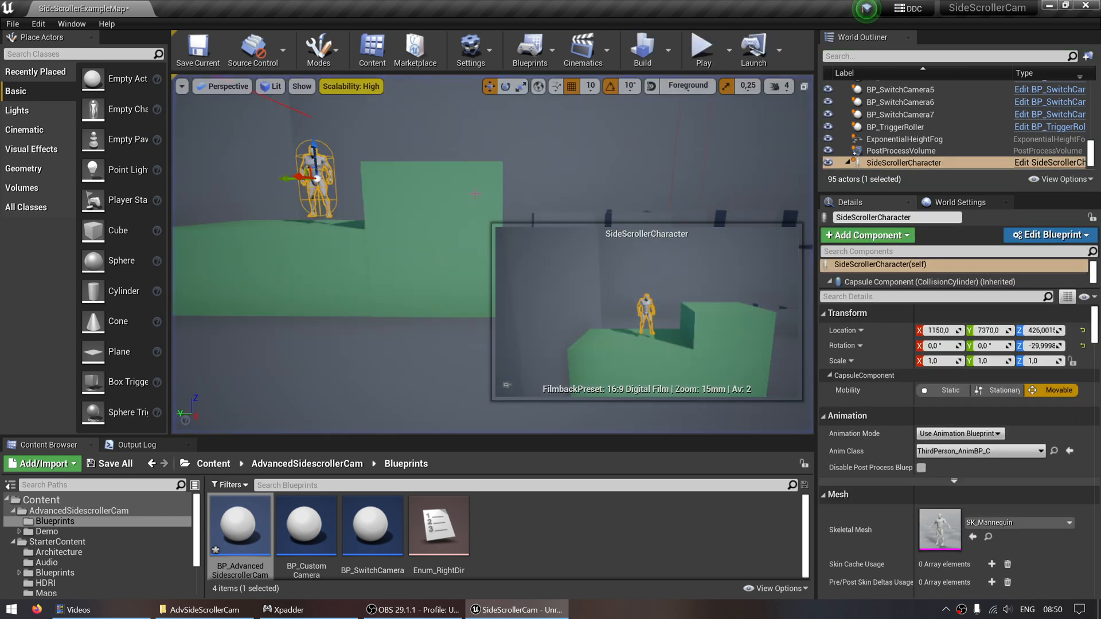
click(885, 128)
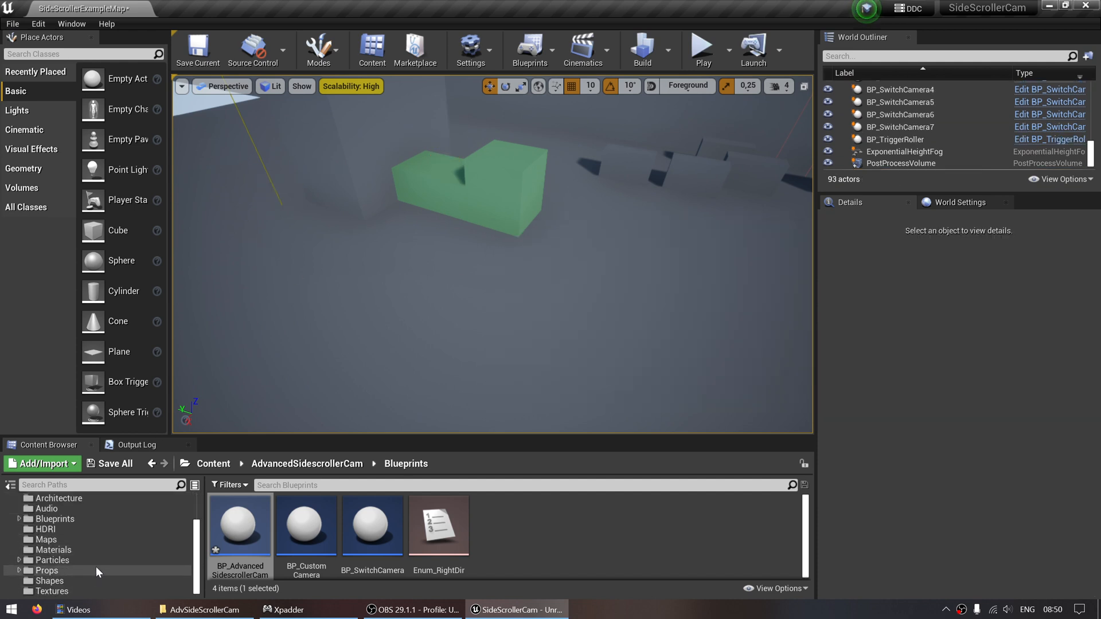
Browse the Content Browser to the Demo Blueprints folder listing SideScrollerCharacter2D.
click(58, 541)
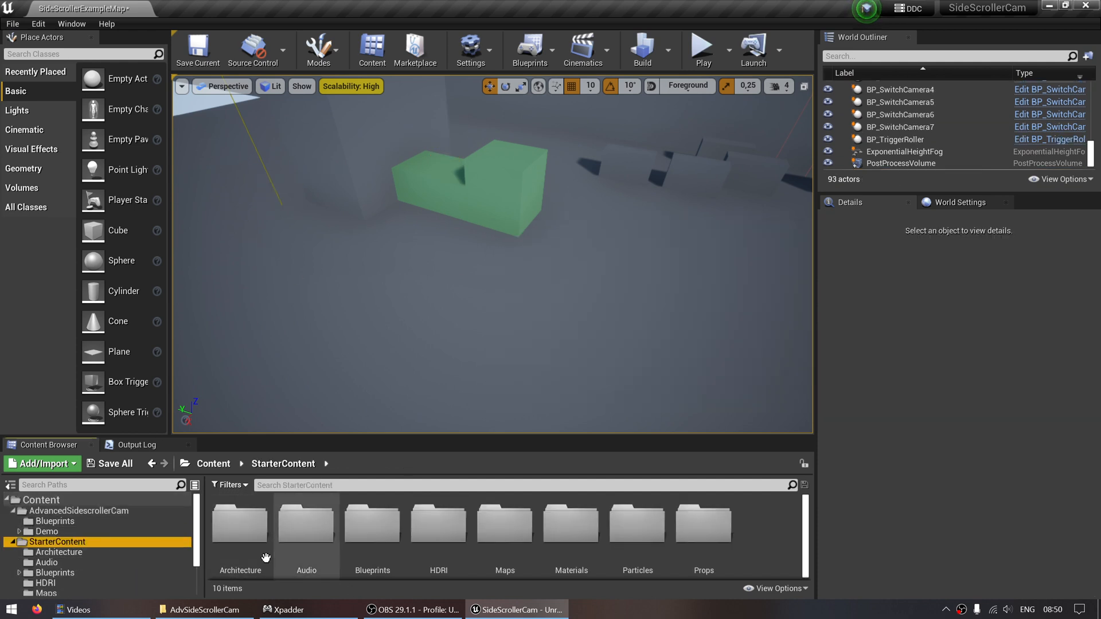
click(47, 532)
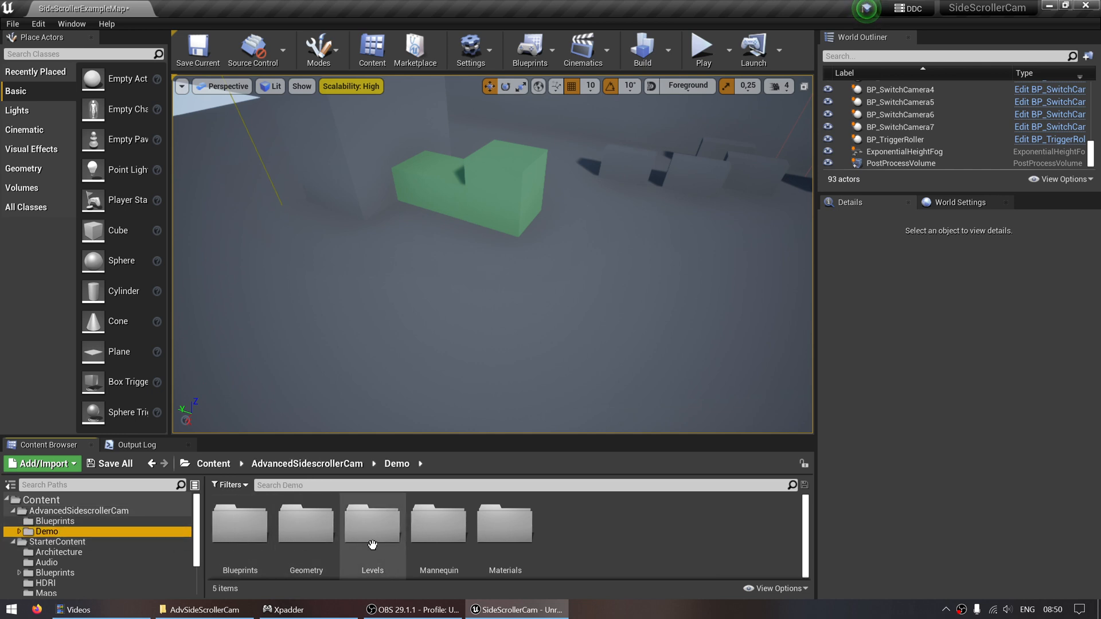
double_click(438, 523)
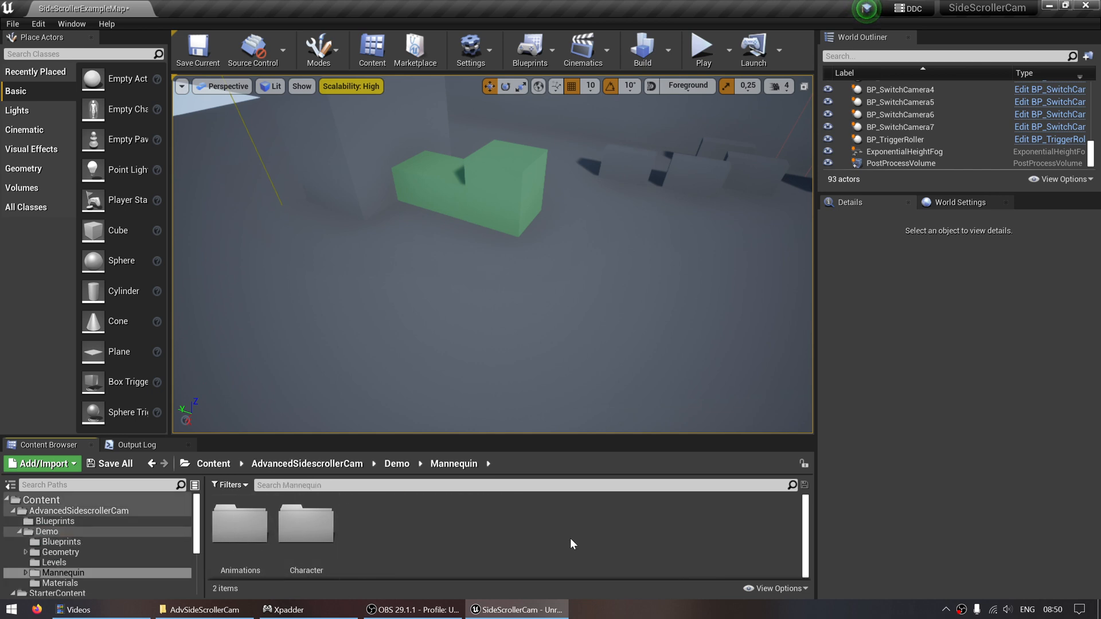
double_click(306, 523)
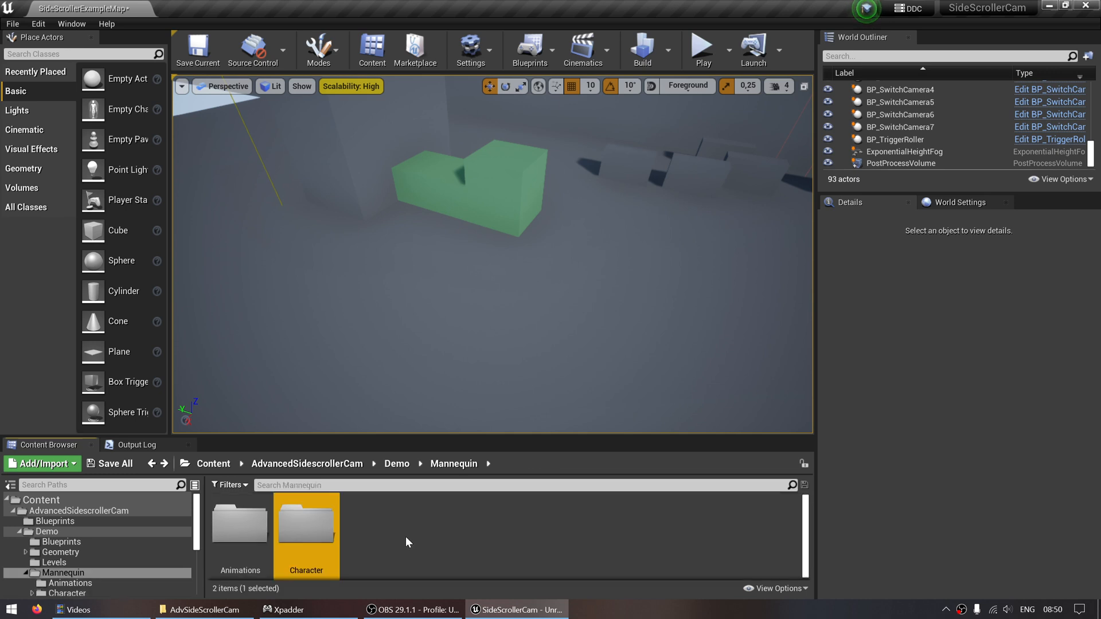
click(60, 541)
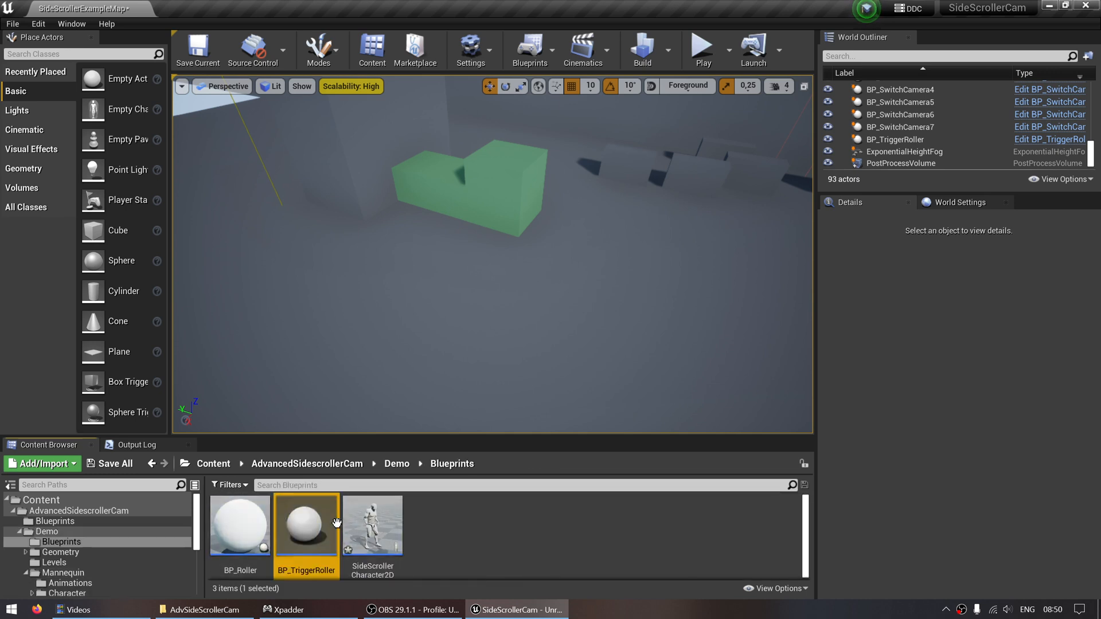
mouse_move(376, 526)
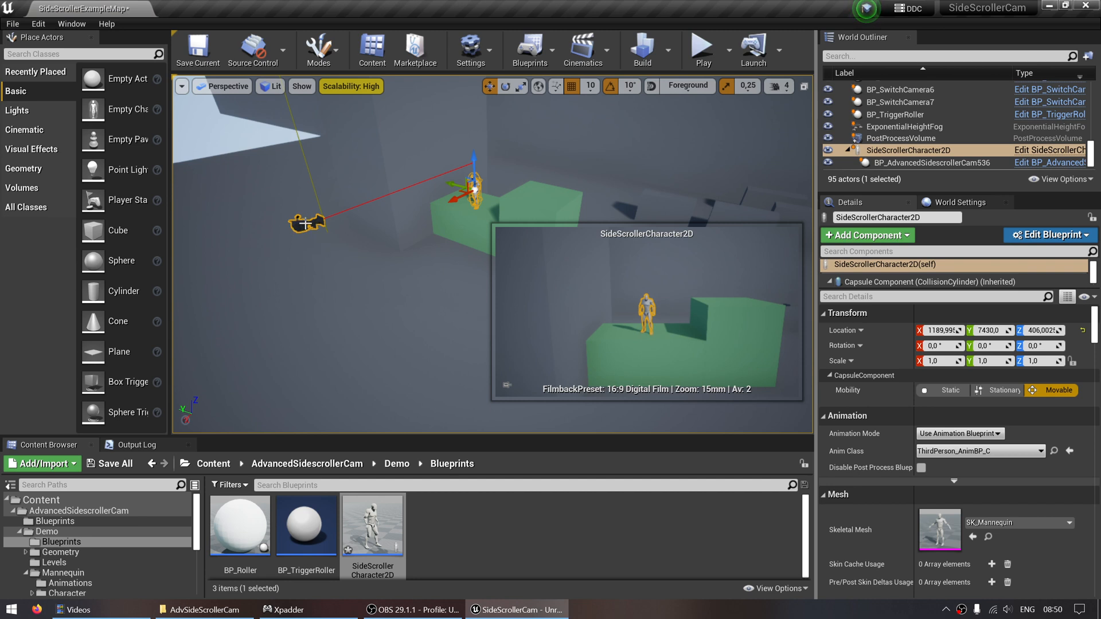
Search Details for 'posses' to set auto-possession, then play the level.
click(702, 50)
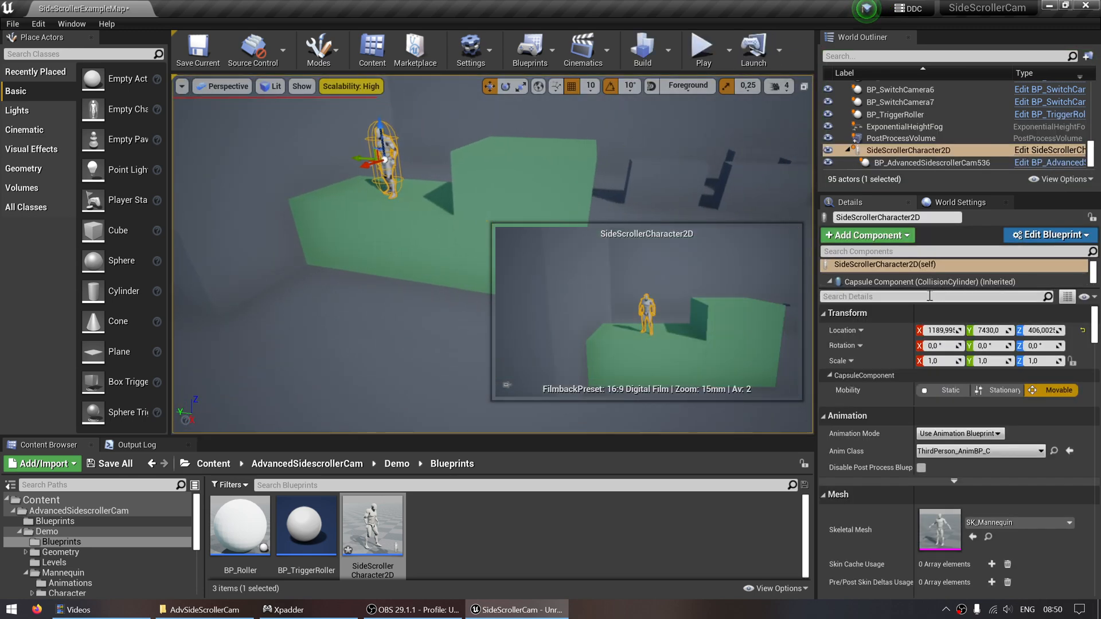
text(posses)
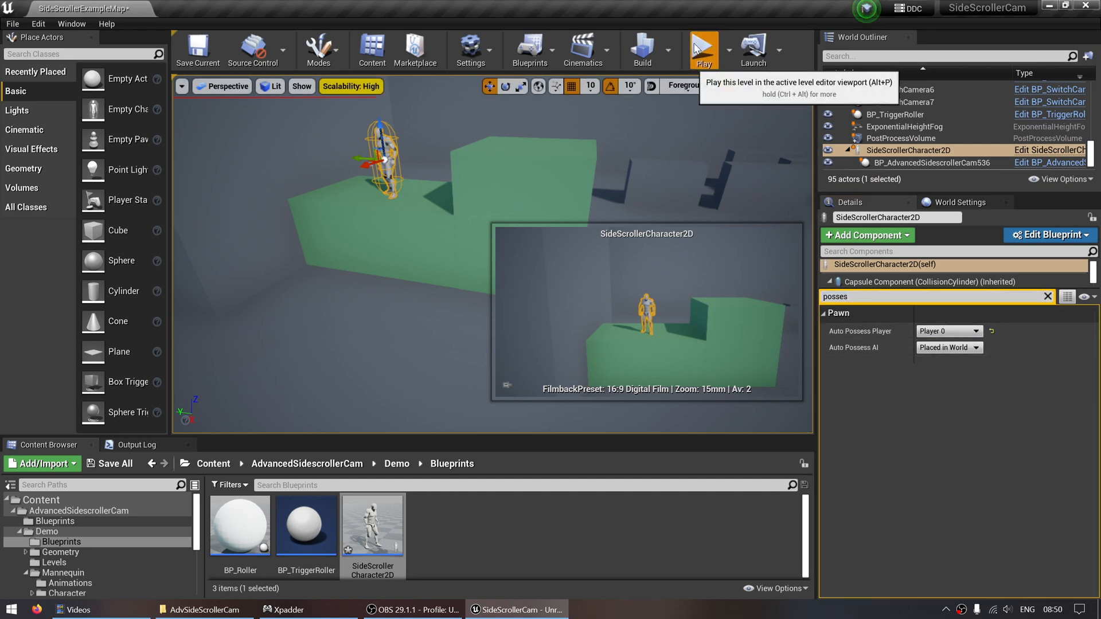
click(703, 49)
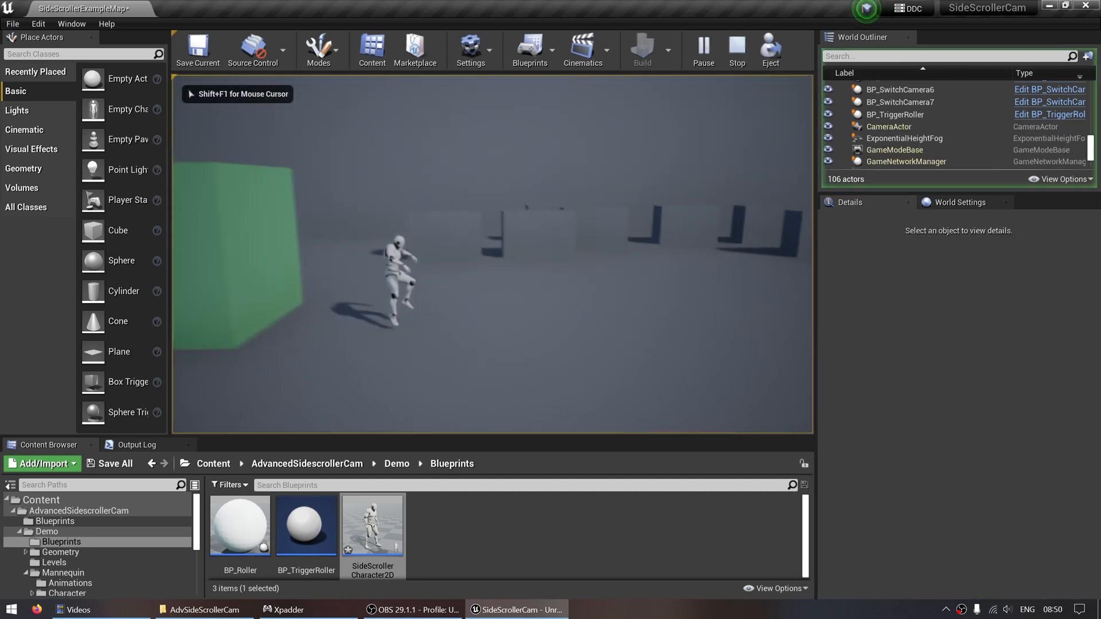